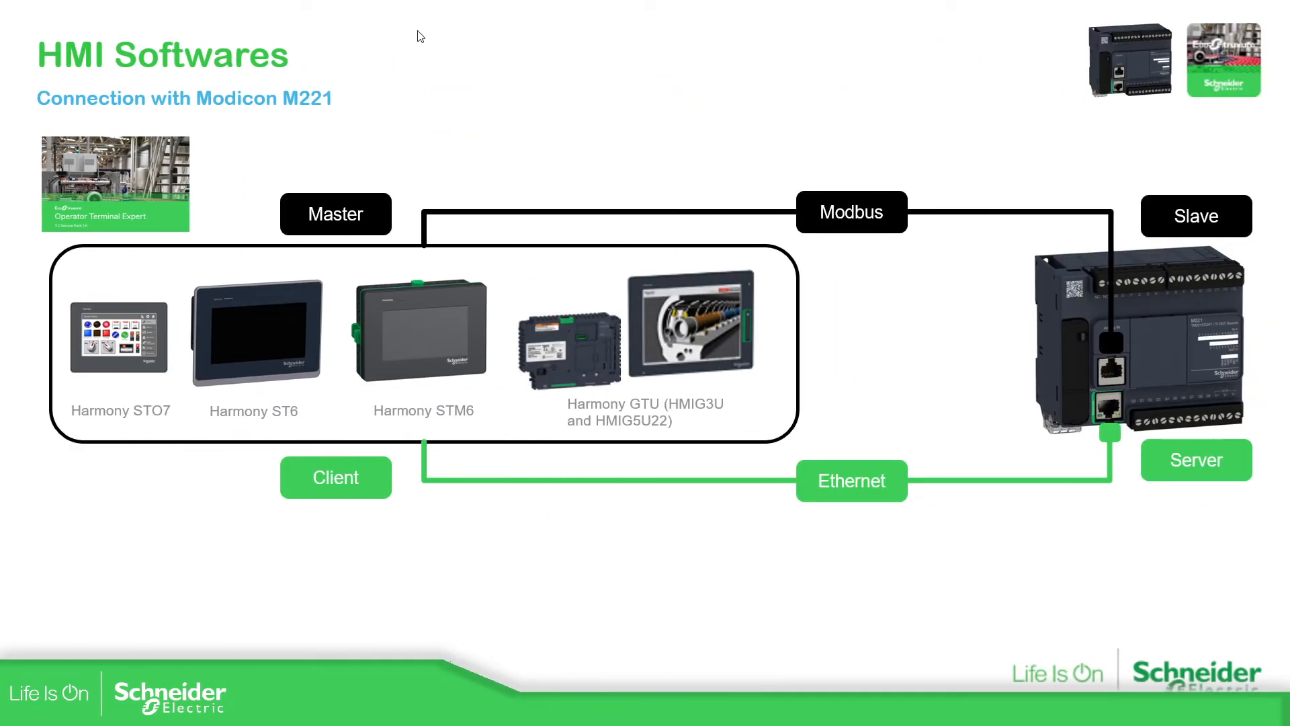
mouse_move(352, 320)
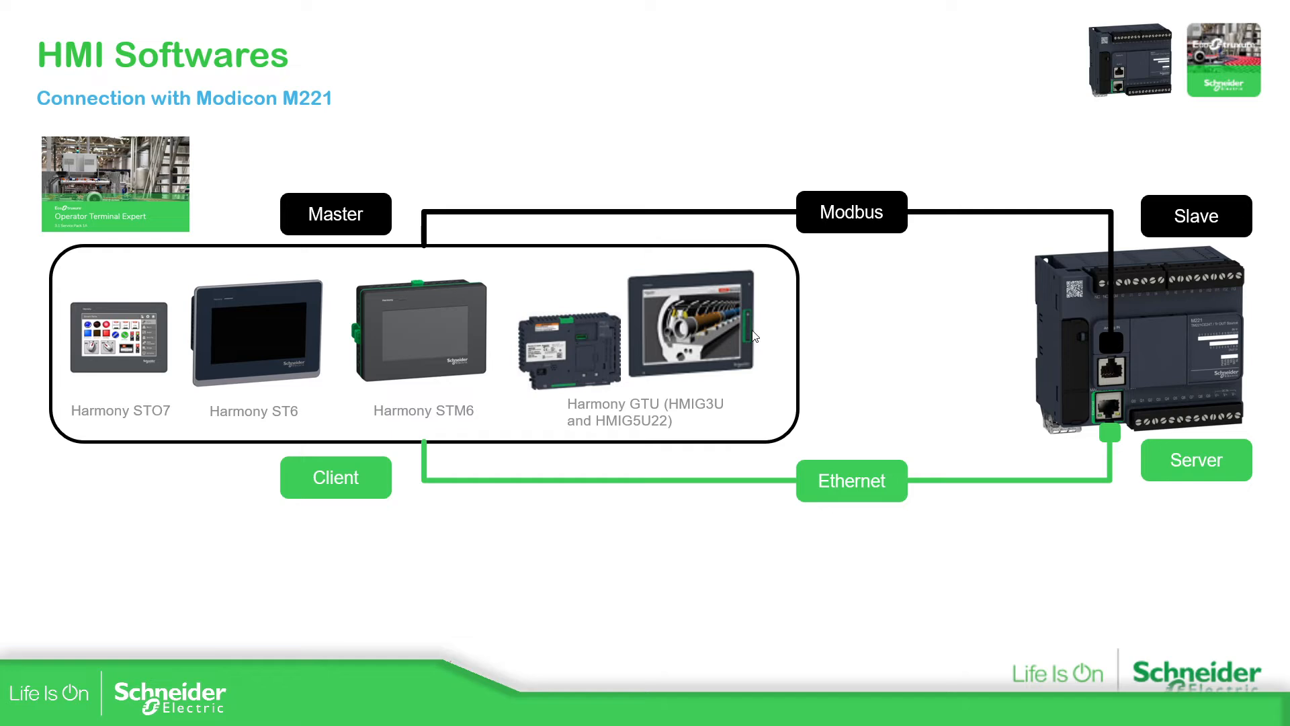
mouse_move(347, 406)
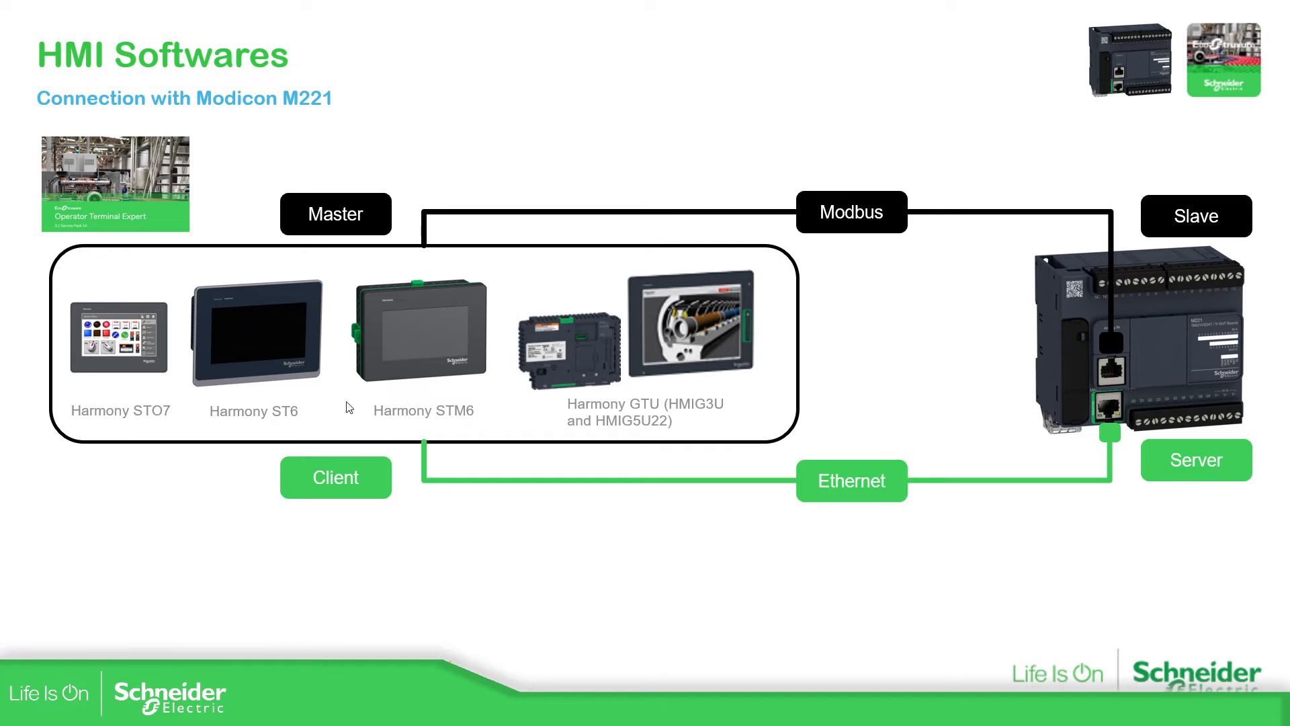
mouse_move(757, 292)
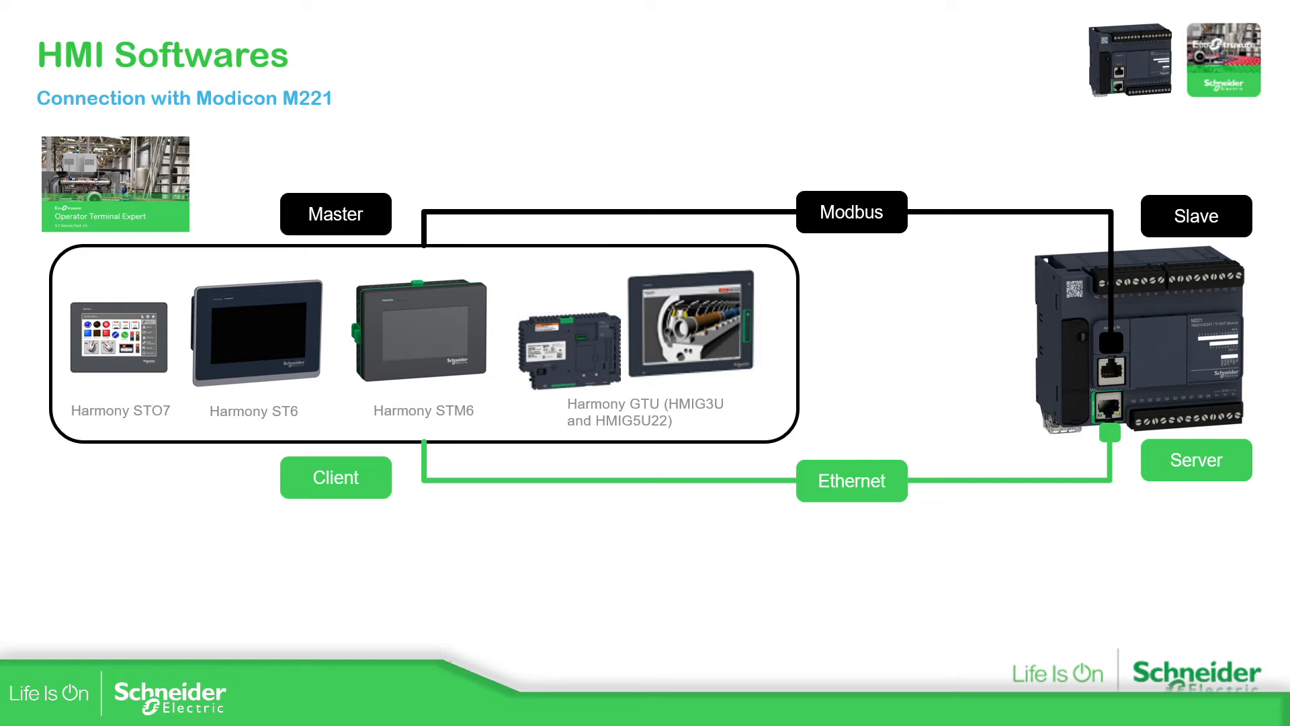
mouse_move(506, 357)
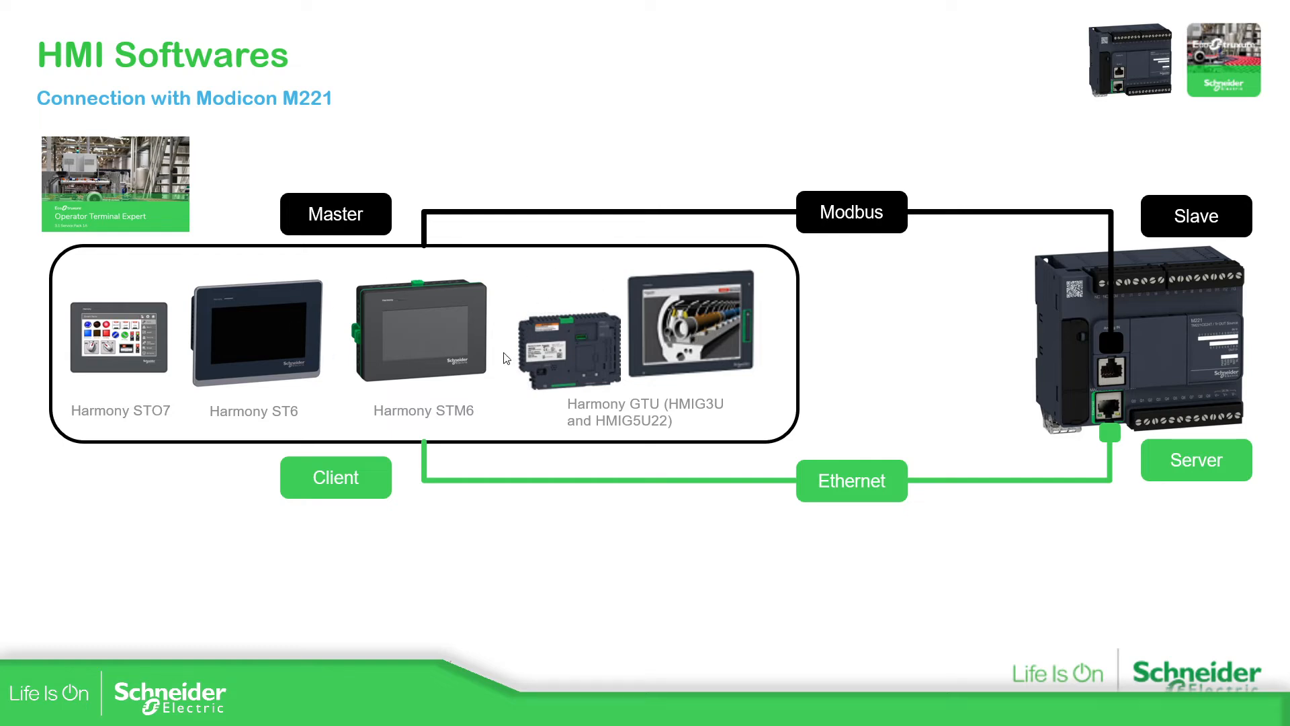
mouse_move(209, 560)
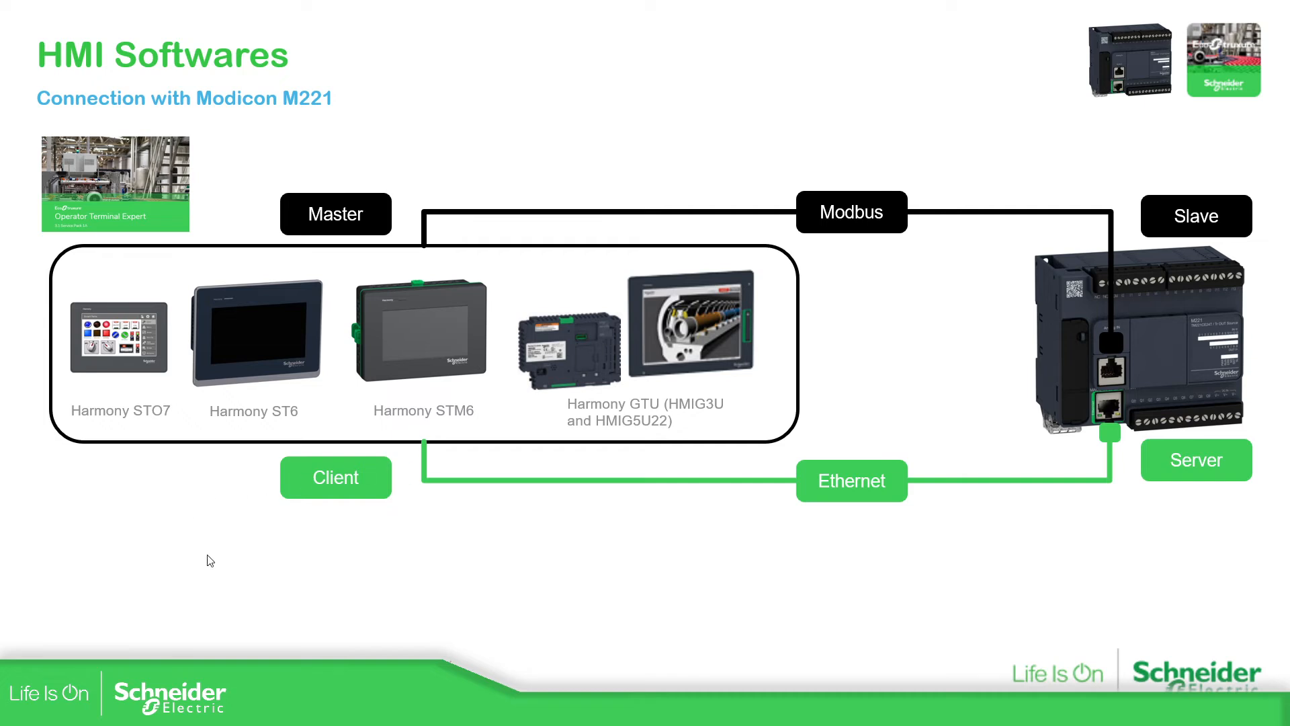
mouse_move(755, 360)
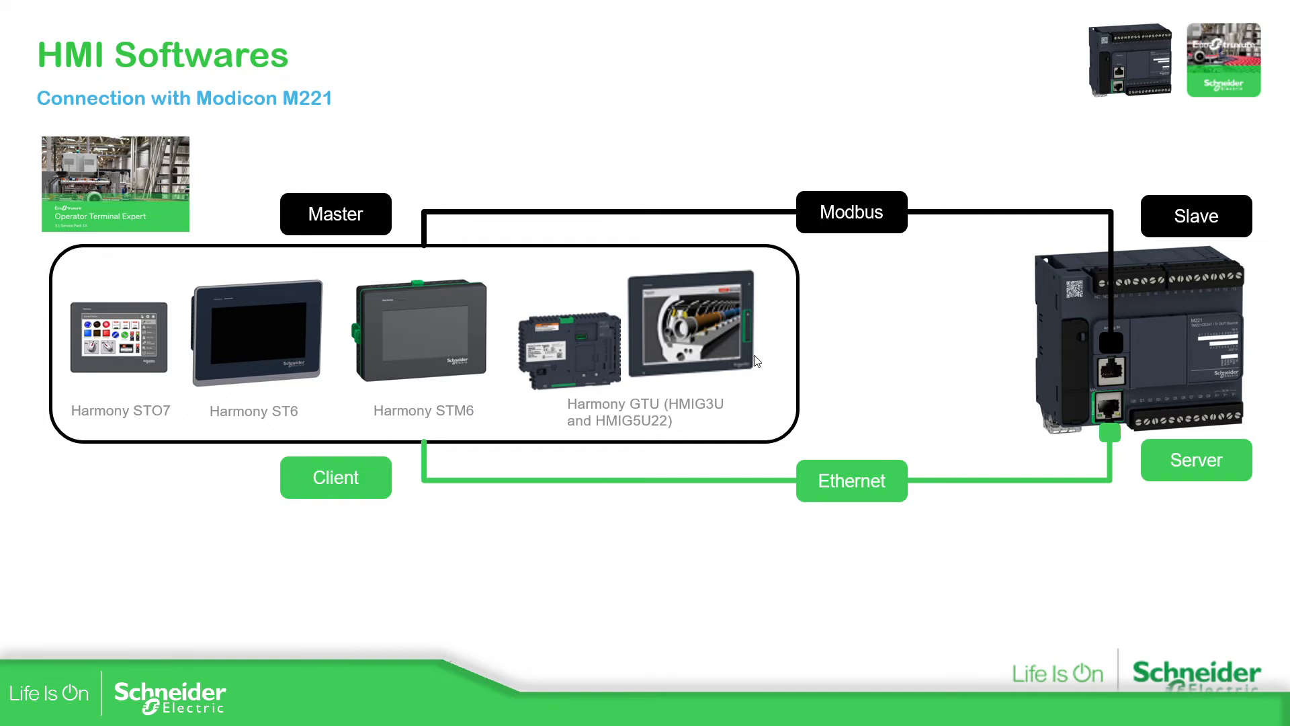
mouse_move(457, 415)
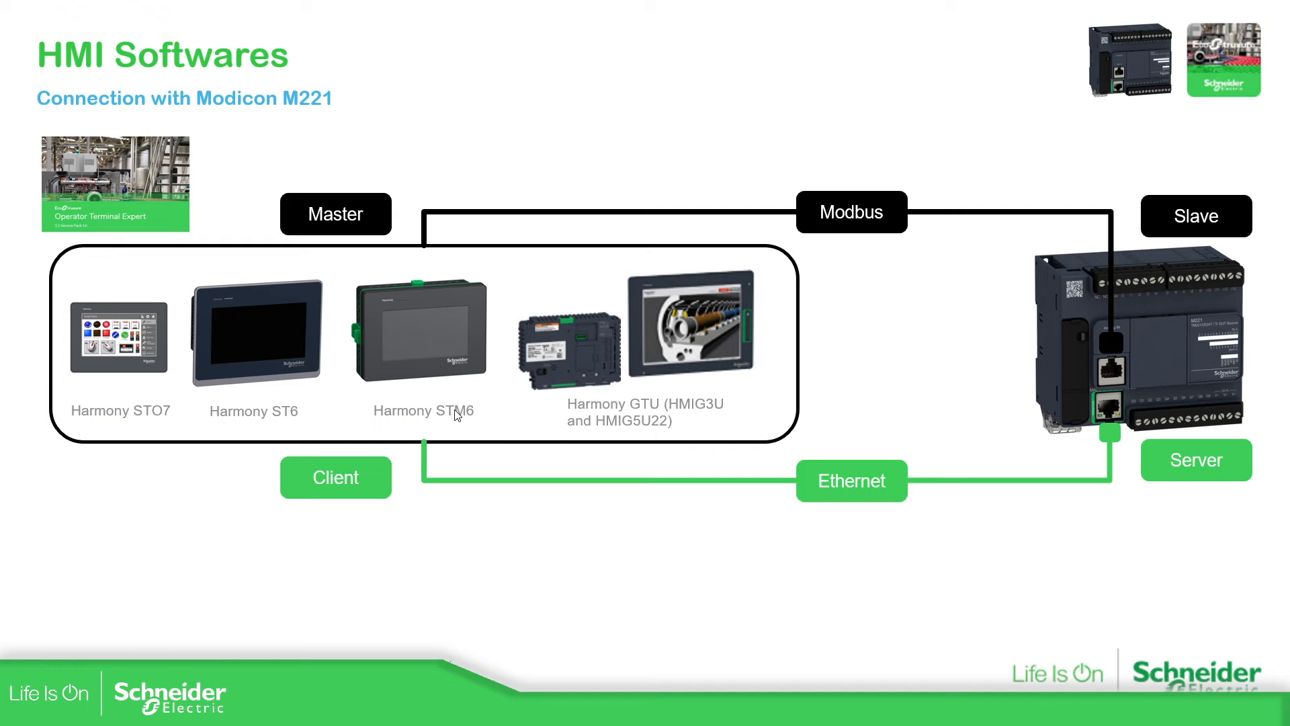
mouse_move(144, 319)
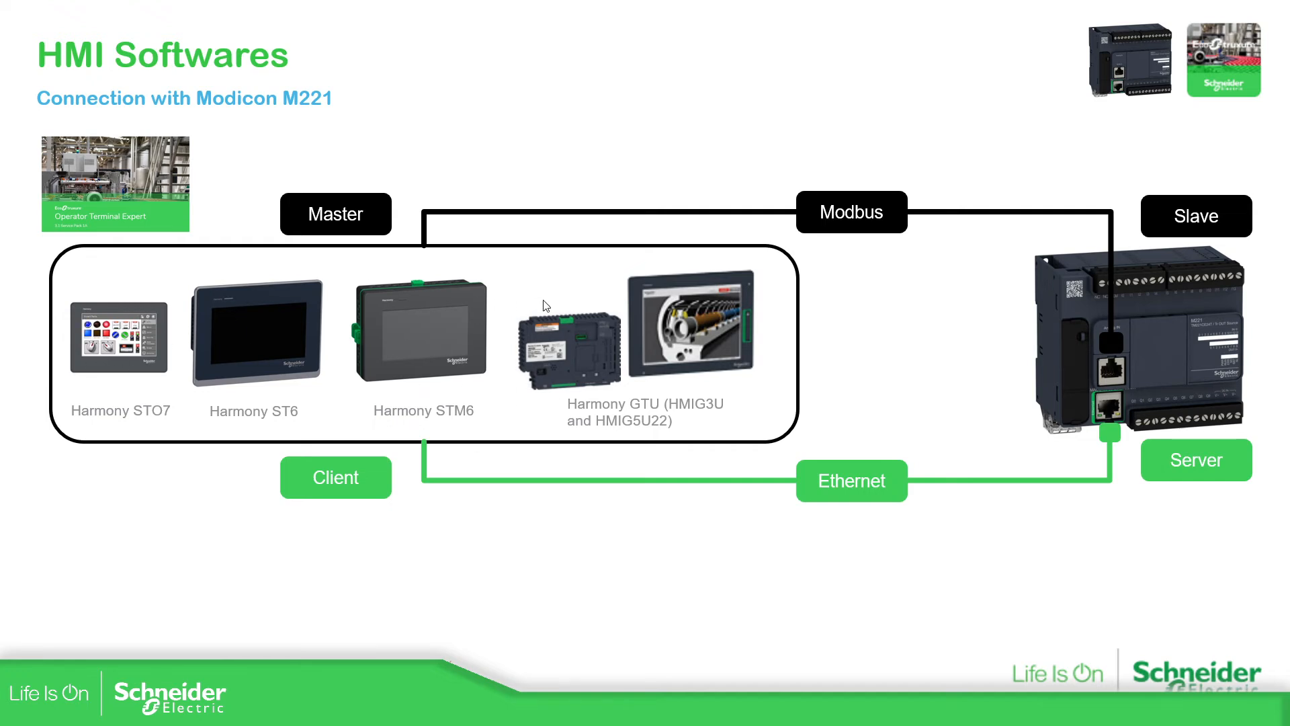
mouse_move(586, 347)
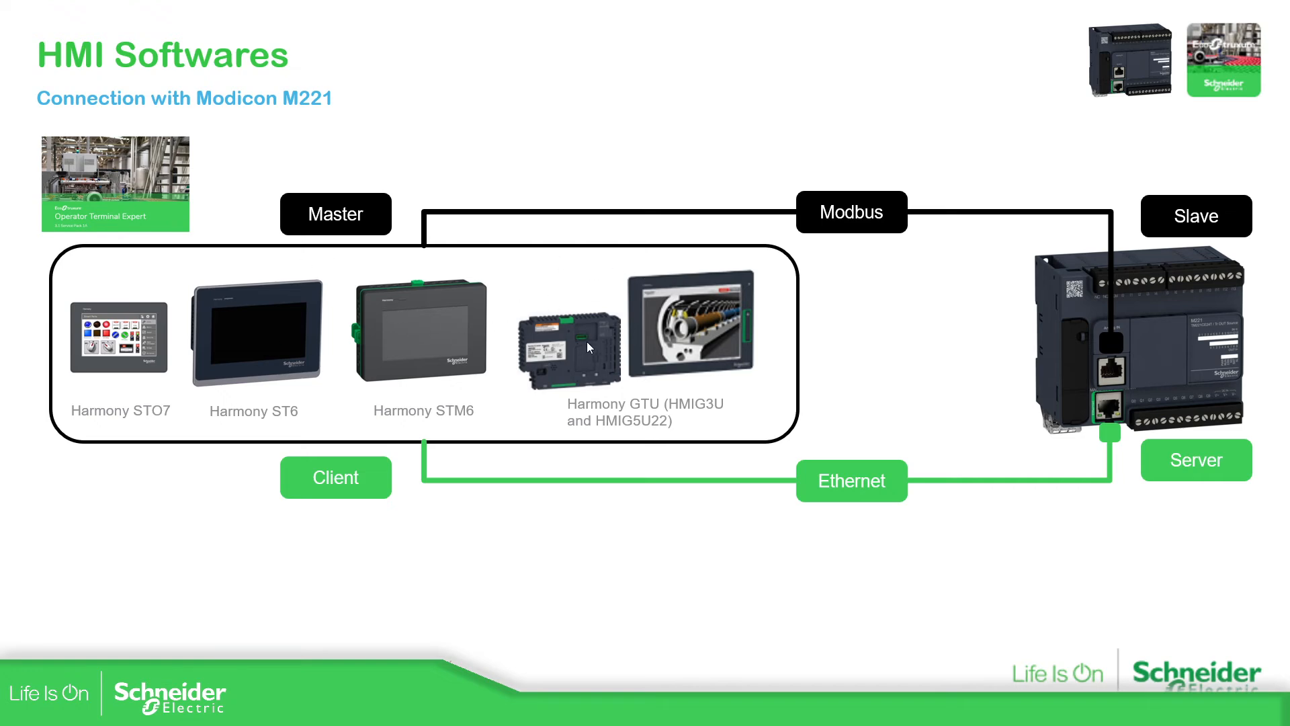